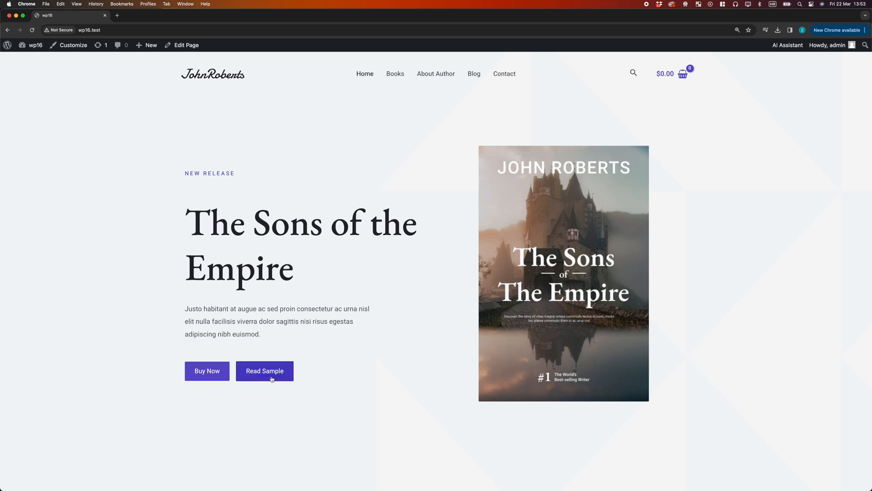
Check in the editor that the Read Sample button links to Living-Design-A4-1.pdf, then head to the admin area.
click(265, 371)
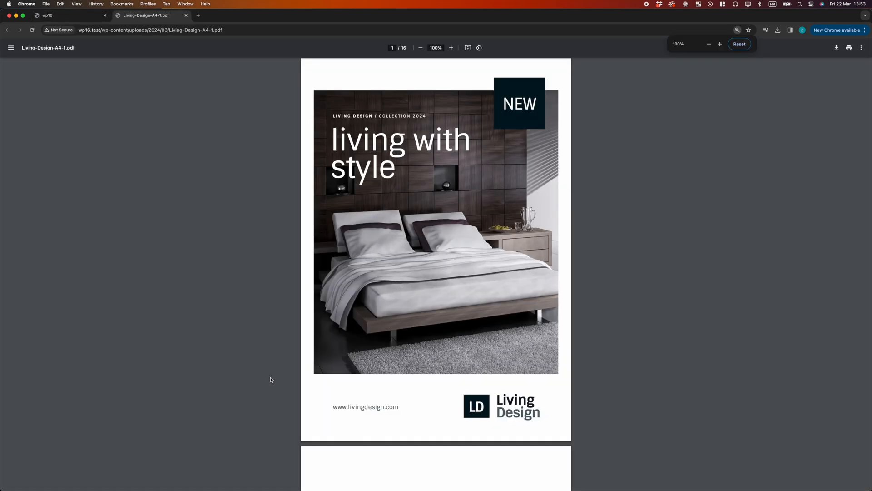
scroll(down, 3)
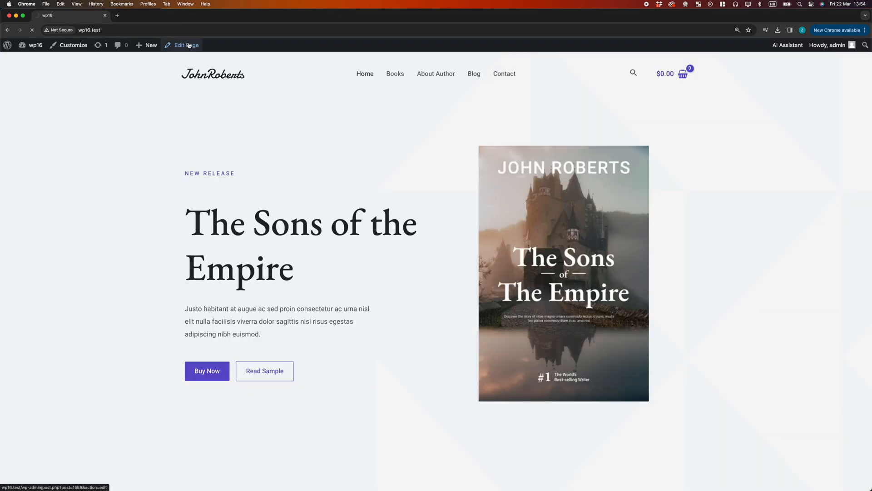
click(180, 46)
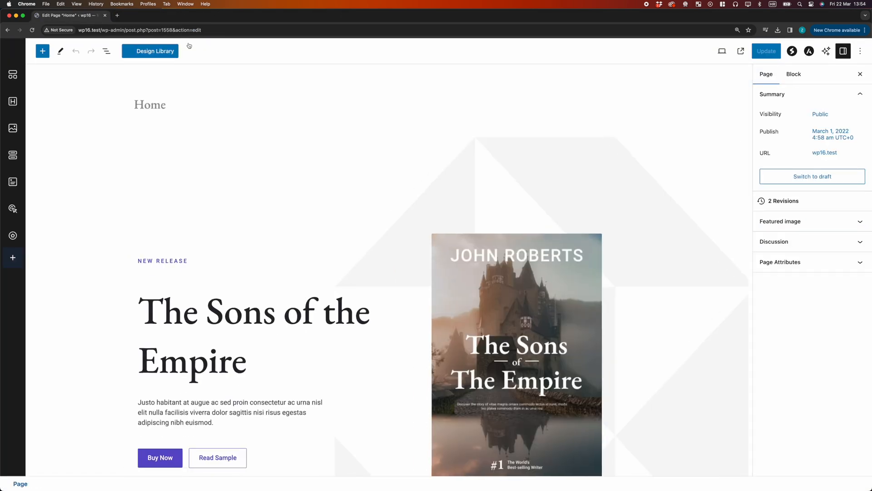
click(217, 457)
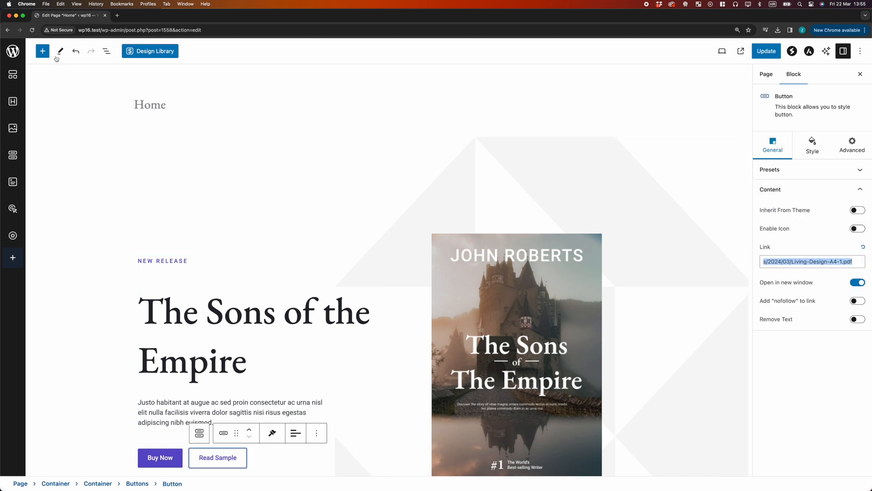
click(12, 51)
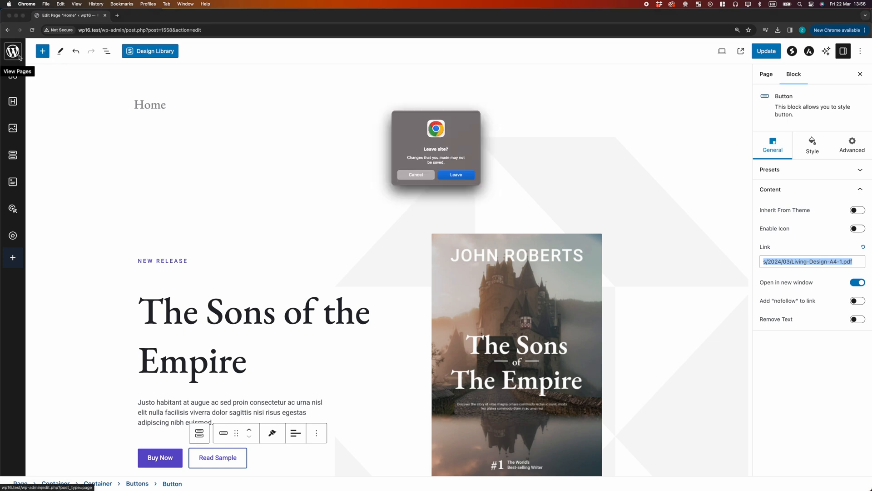
Leave the editor unsaved and activate Real3D Flipbook & PDF Viewer from Installed Plugins.
click(455, 174)
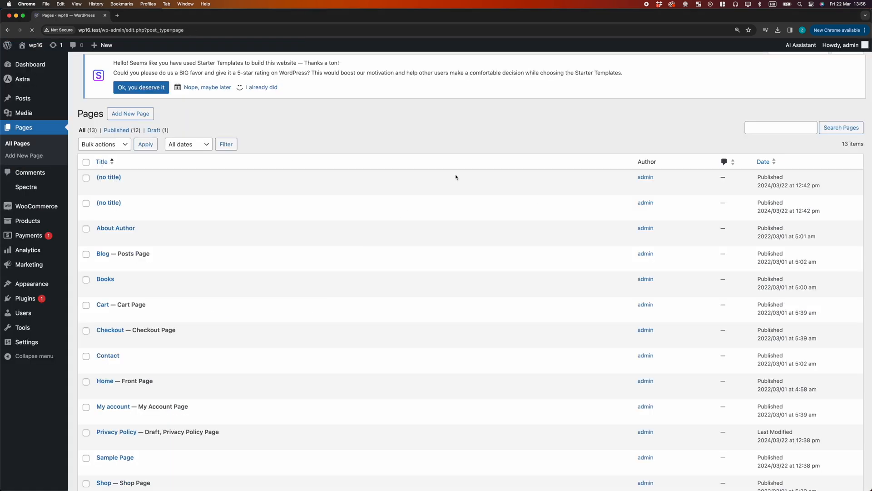
mouse_move(25, 298)
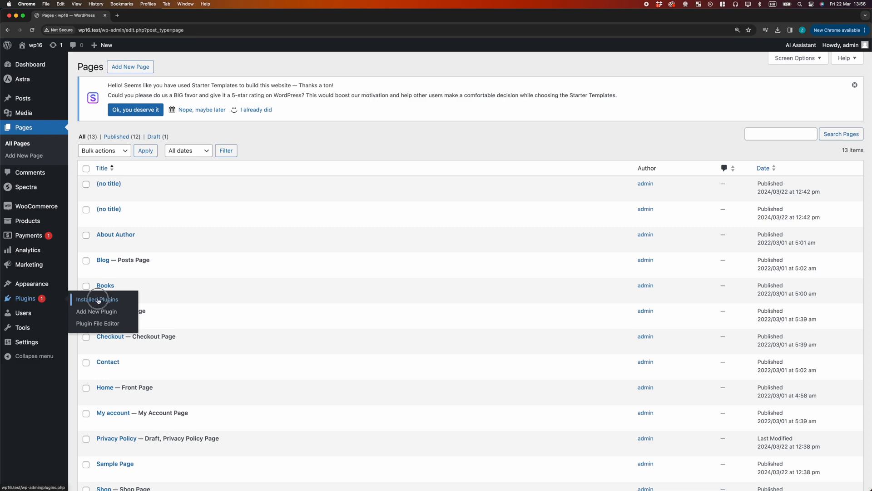
click(97, 299)
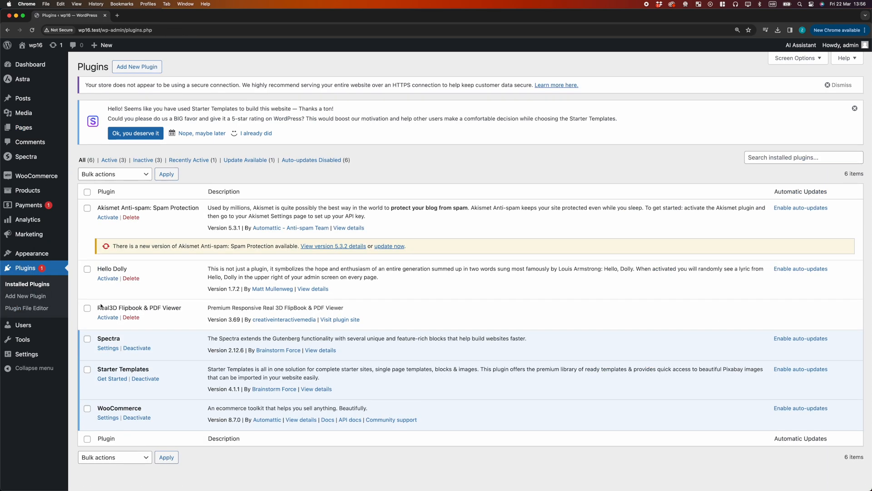
click(108, 317)
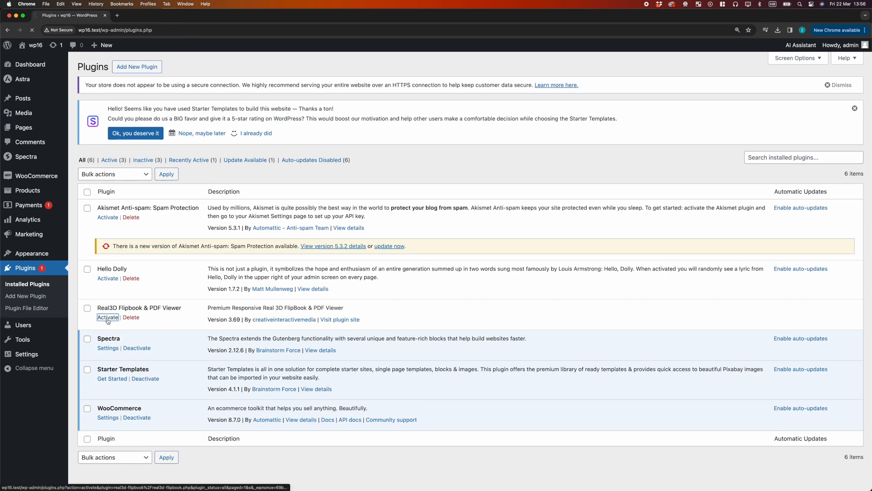
click(108, 317)
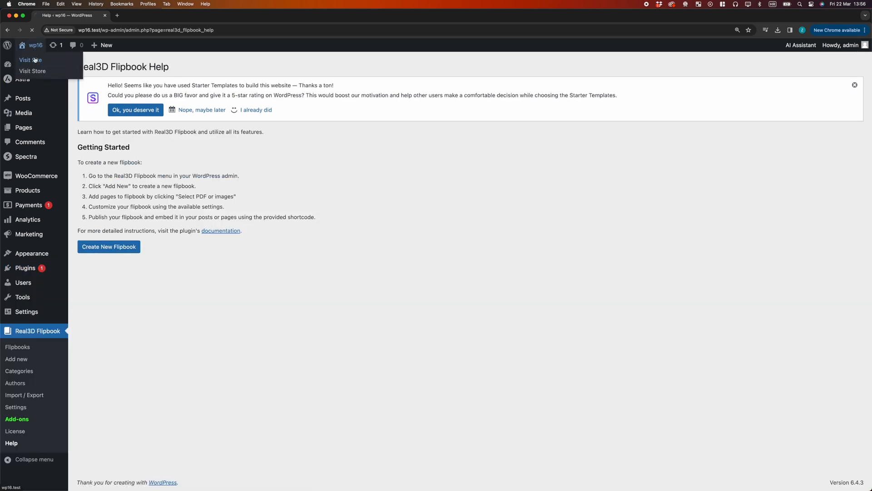
View the sample PDF as a page-turning flipbook on the live site and close the lightbox.
click(30, 60)
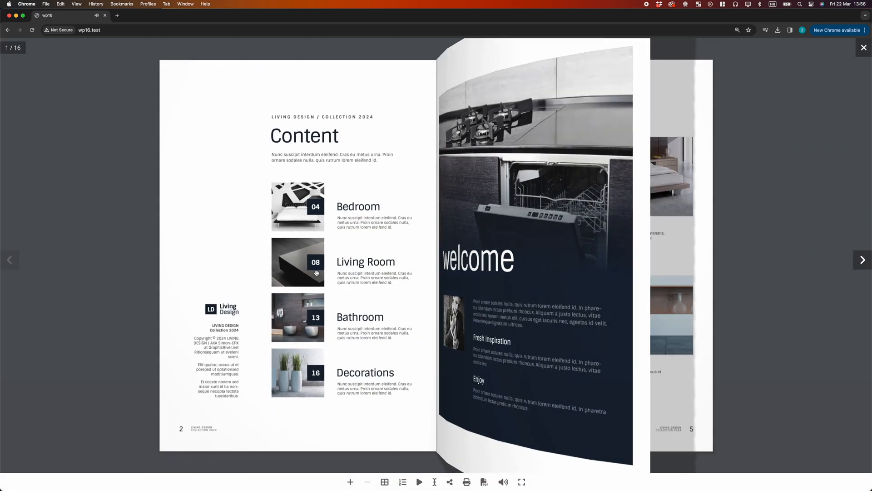
click(862, 259)
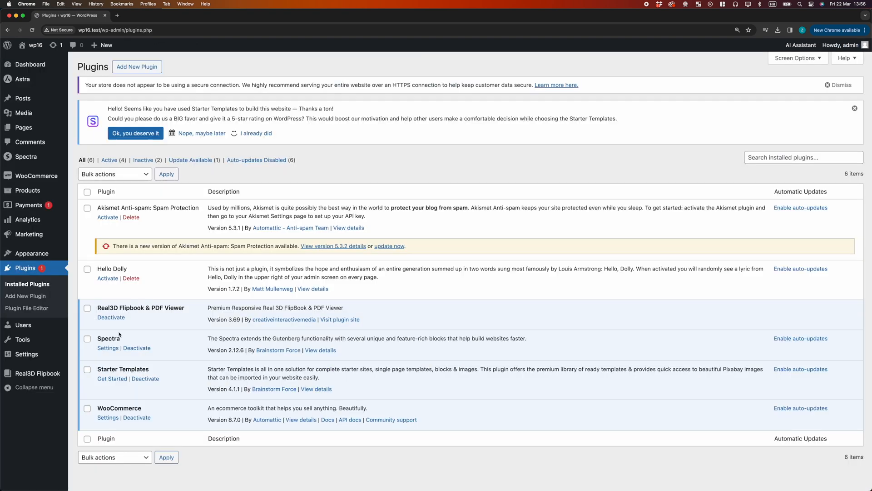
Deactivate Real3D Flipbook and confirm Read Sample opens the plain PDF in a browser tab.
click(111, 317)
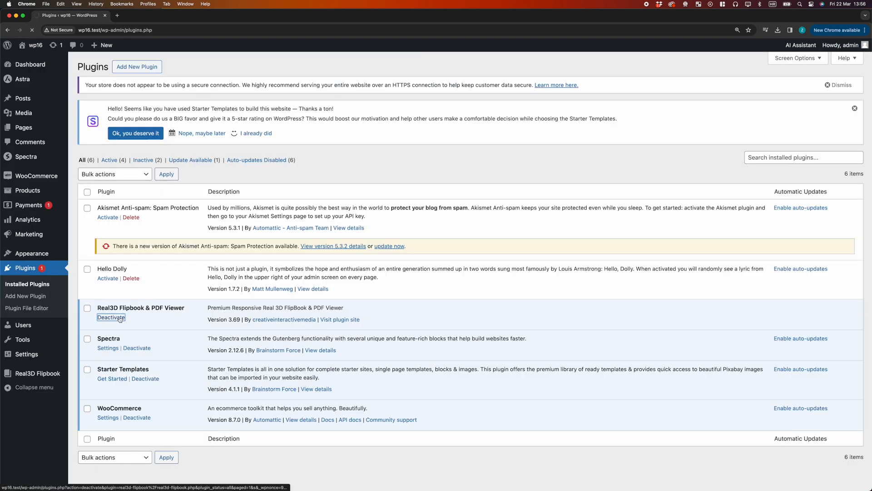
click(111, 317)
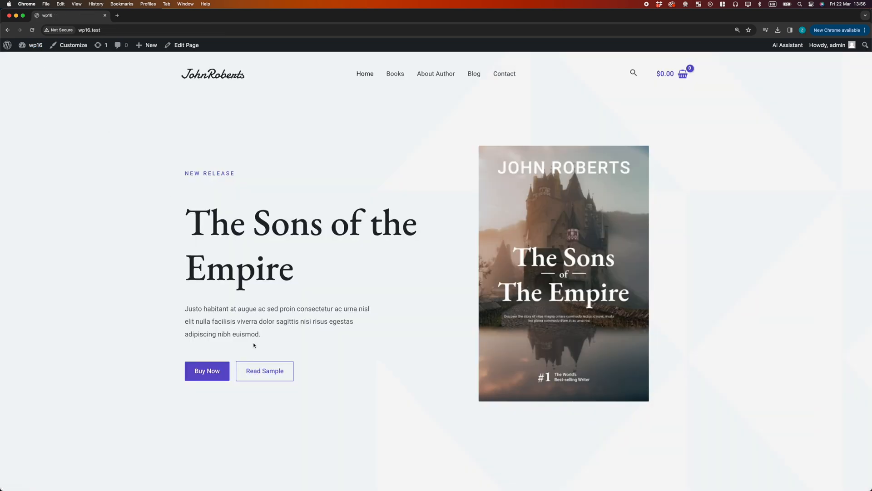
click(264, 371)
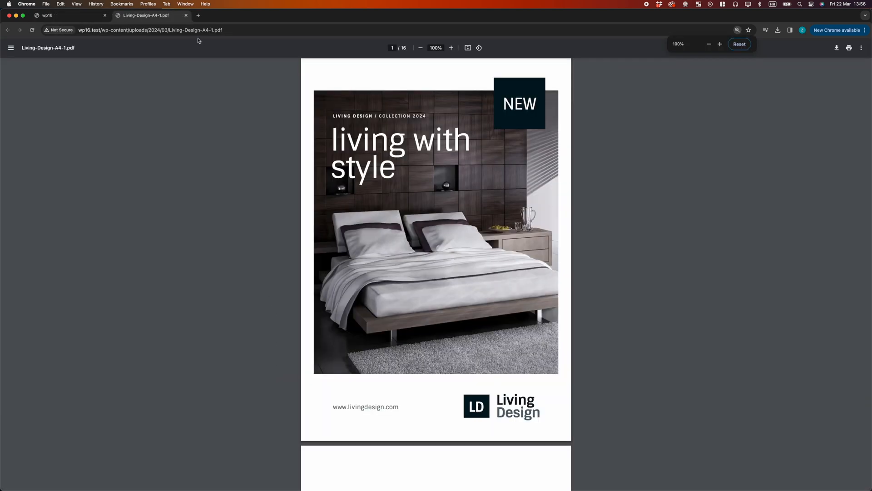
click(186, 16)
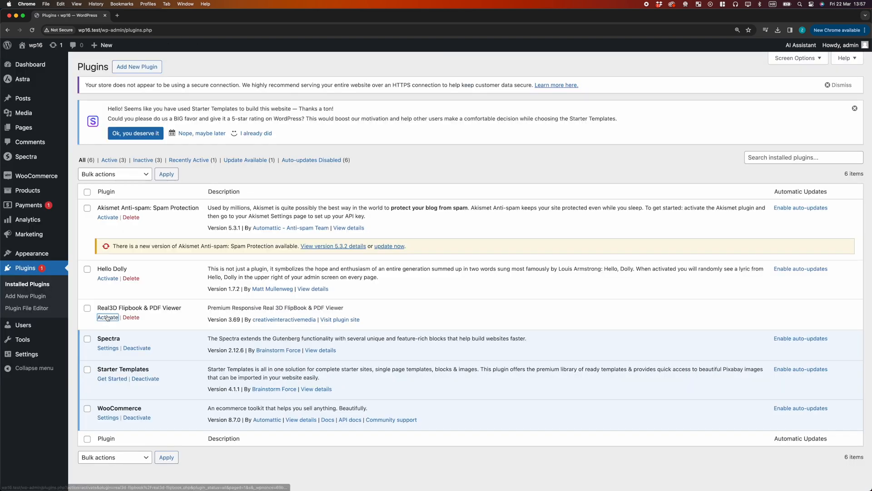
Reactivate Real3D Flipbook and set the PDF links override to Enabled so they open as flipbooks.
click(108, 317)
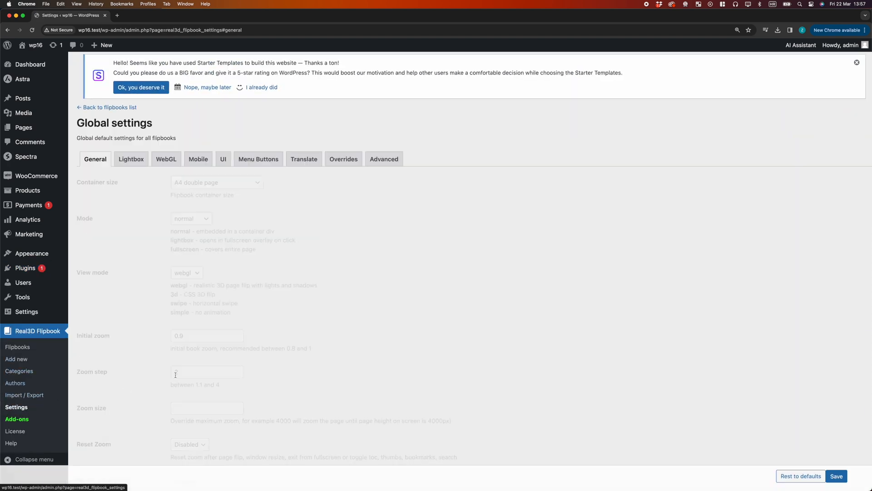
click(344, 158)
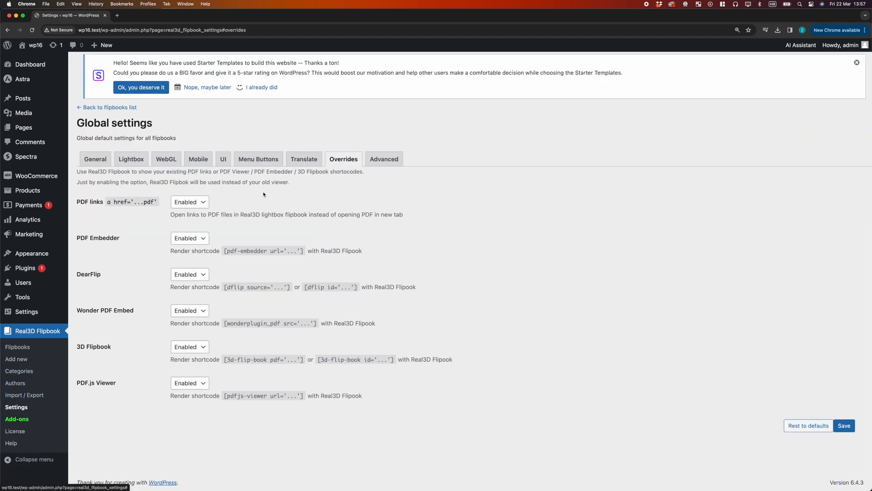
click(189, 202)
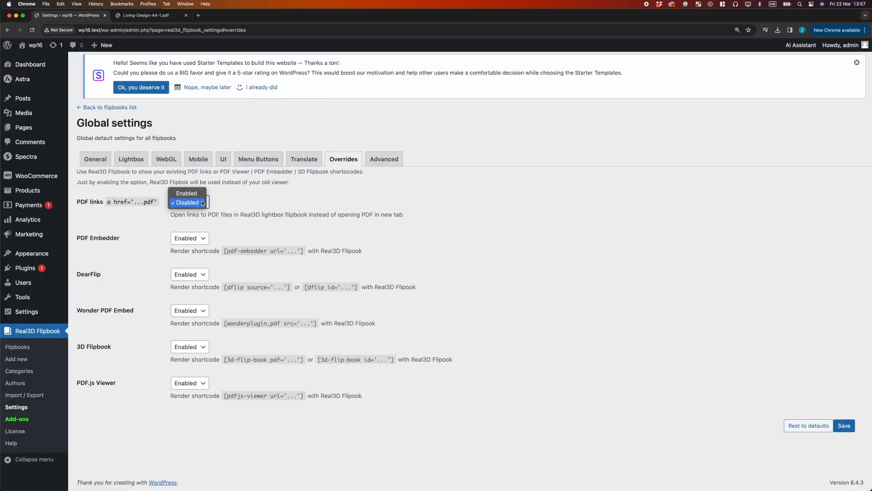
click(186, 192)
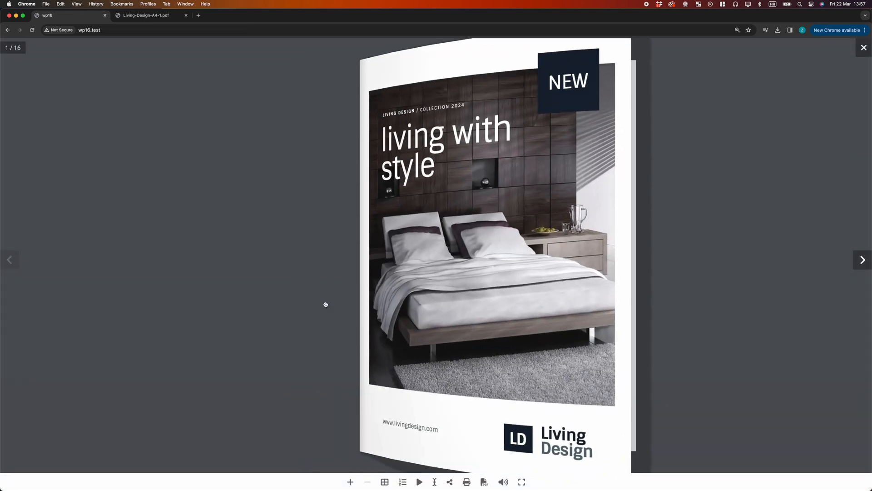
Flip the sample flipbook to its contents spread and close the lightbox.
click(862, 260)
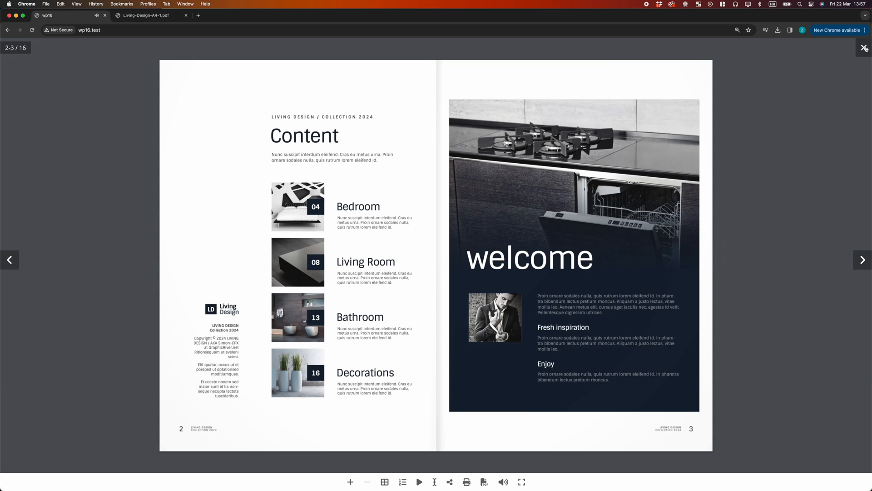
click(9, 260)
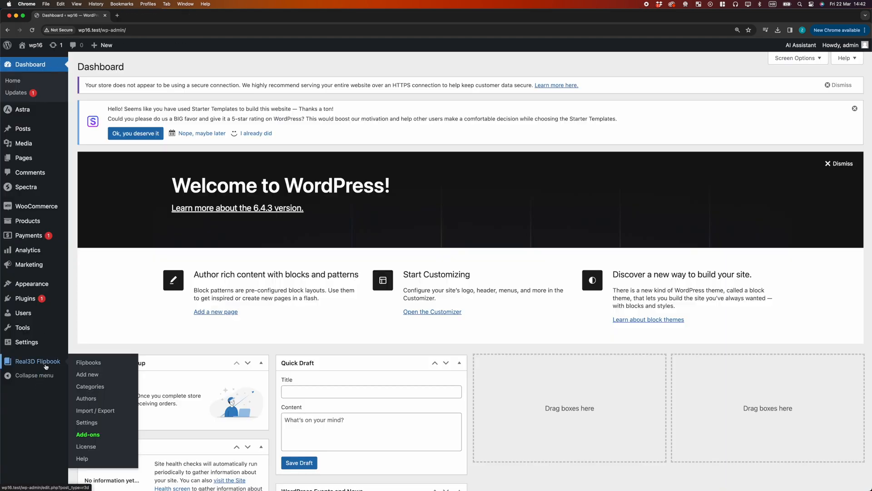
Set the global flipbook view mode to 3d with an initial zoom of 1.
click(86, 422)
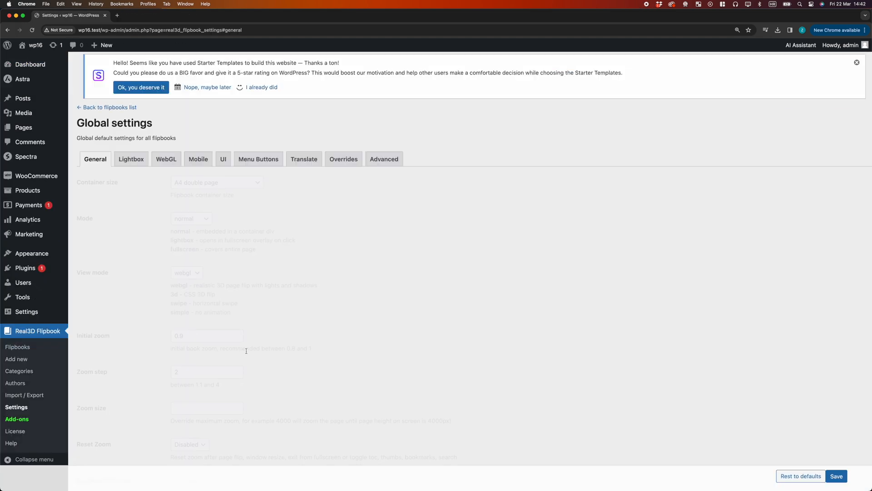
click(186, 273)
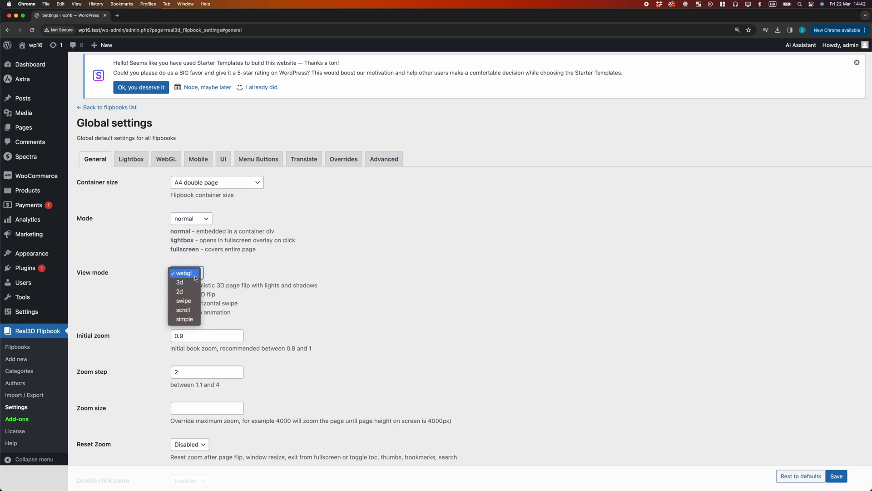
click(180, 283)
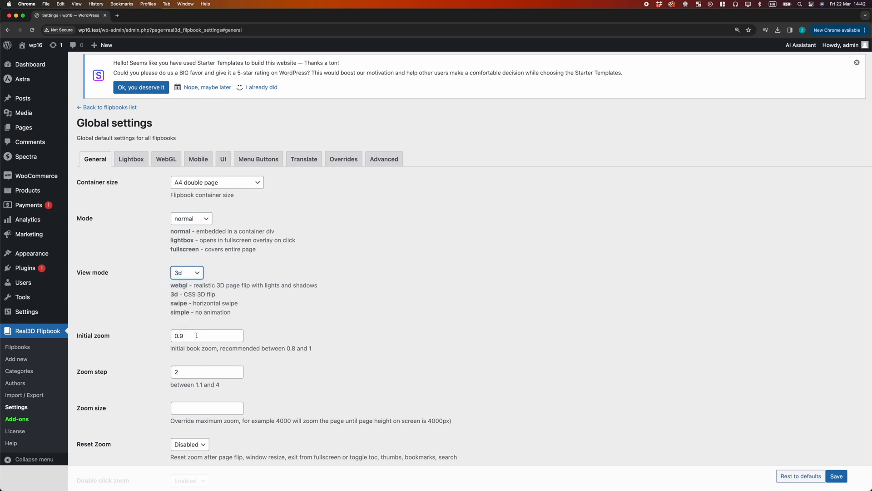
text(1)
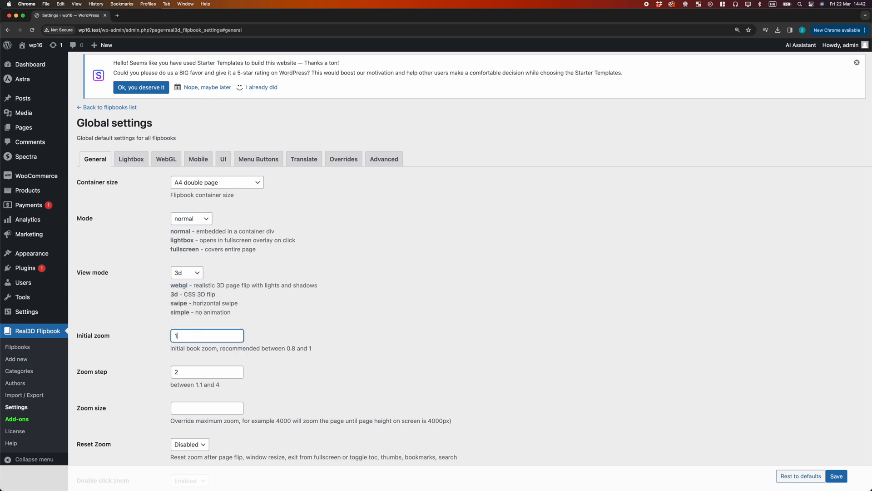
click(223, 159)
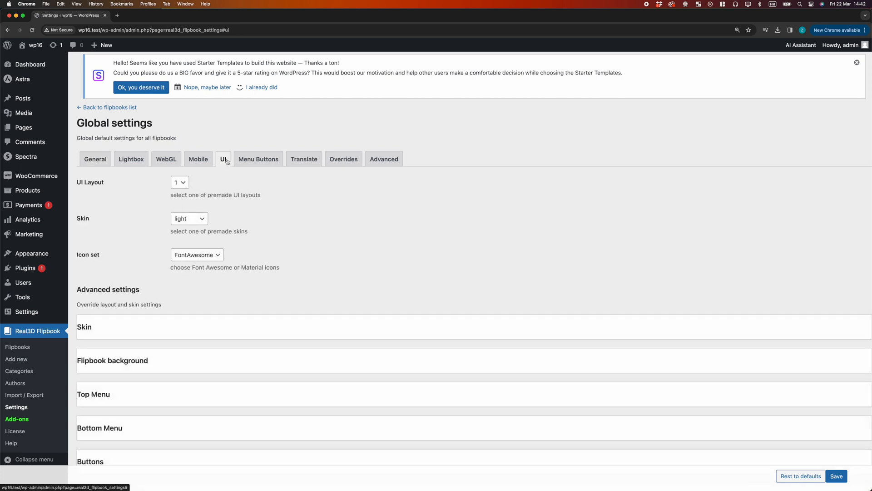
Select UI layout 2 from the UI Layout dropdown.
click(180, 182)
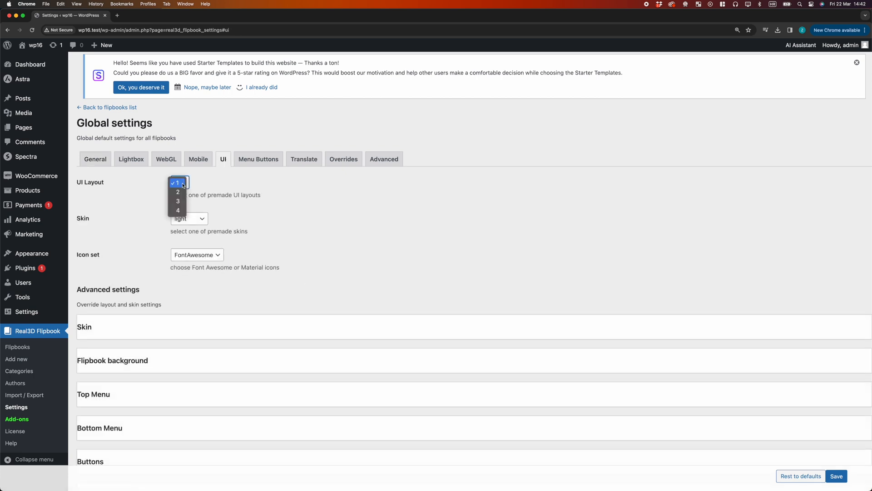
click(188, 218)
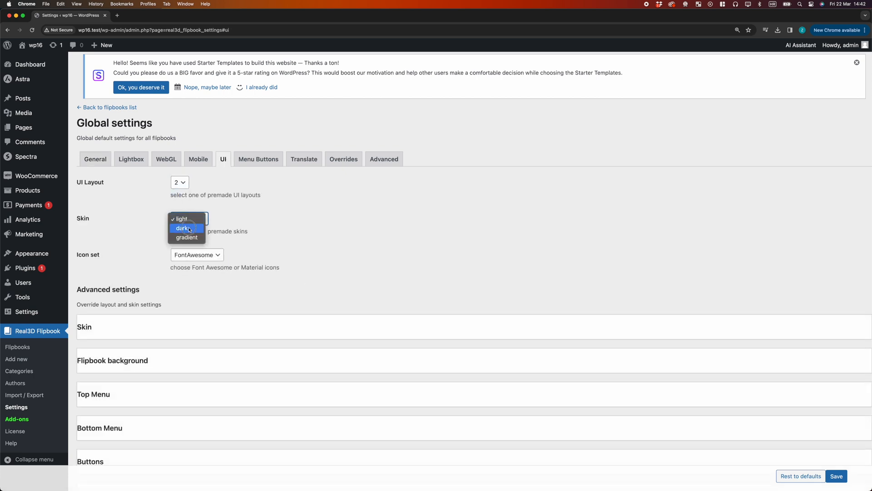